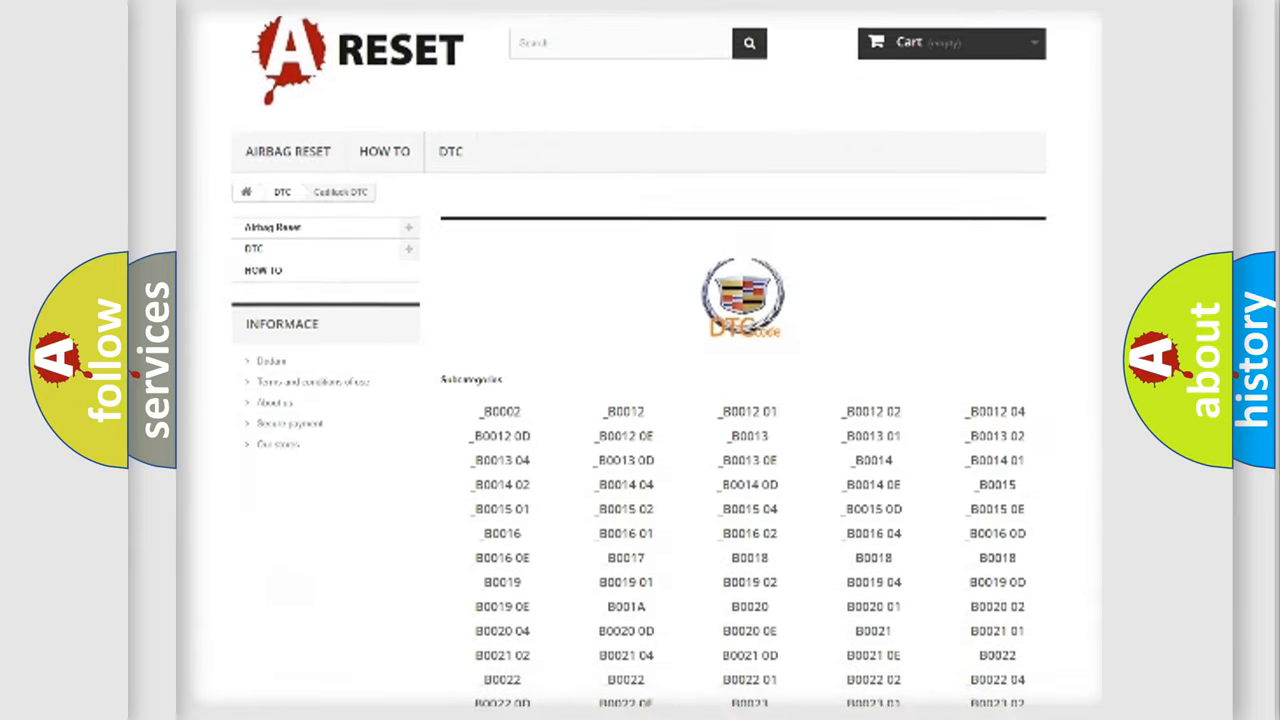
pyautogui.scroll(-3)
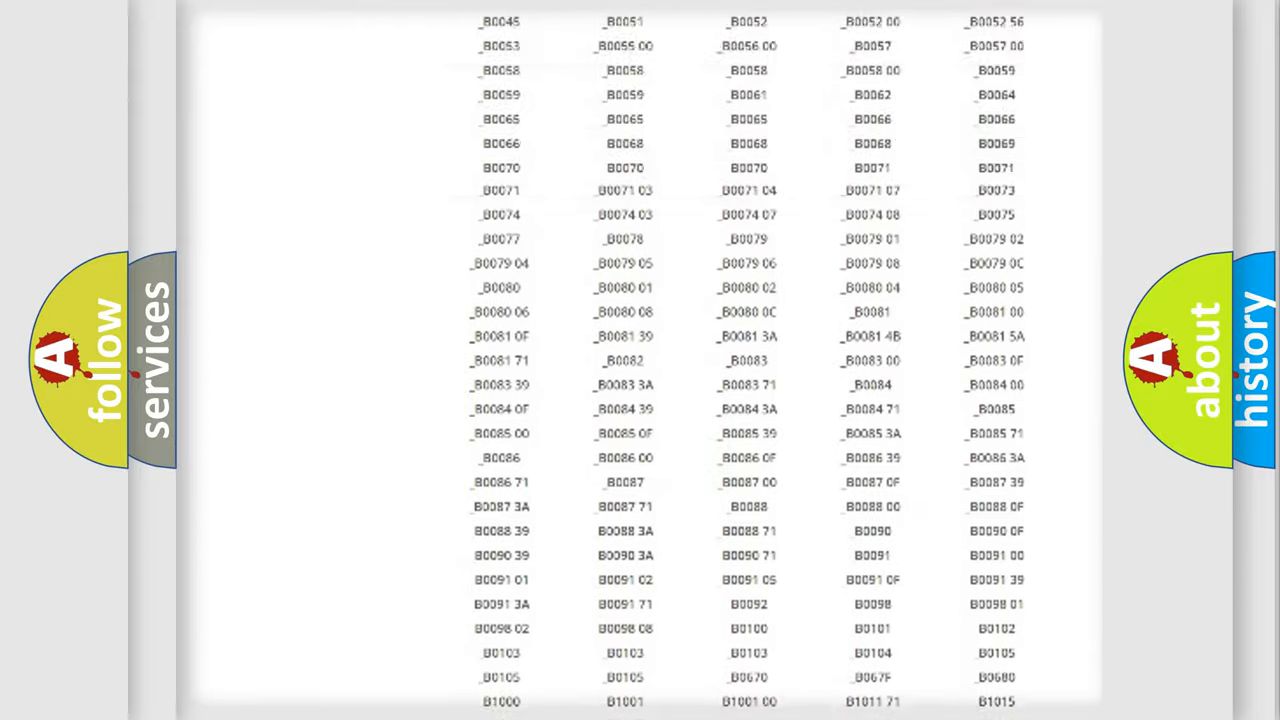